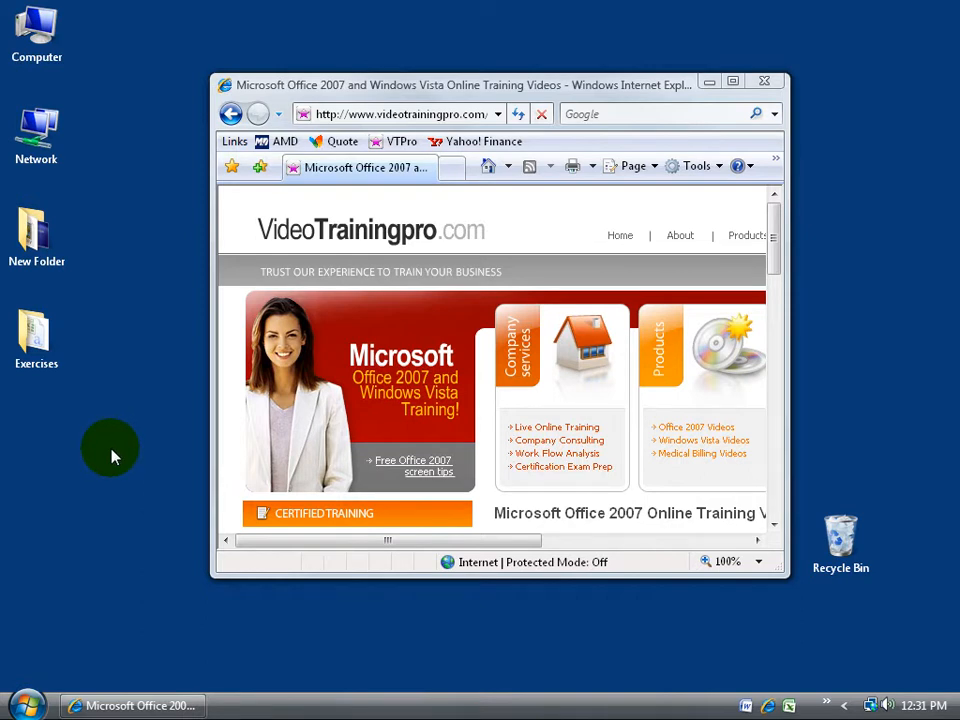
{"action": "mouse_move", "coordinate": [230, 444]}
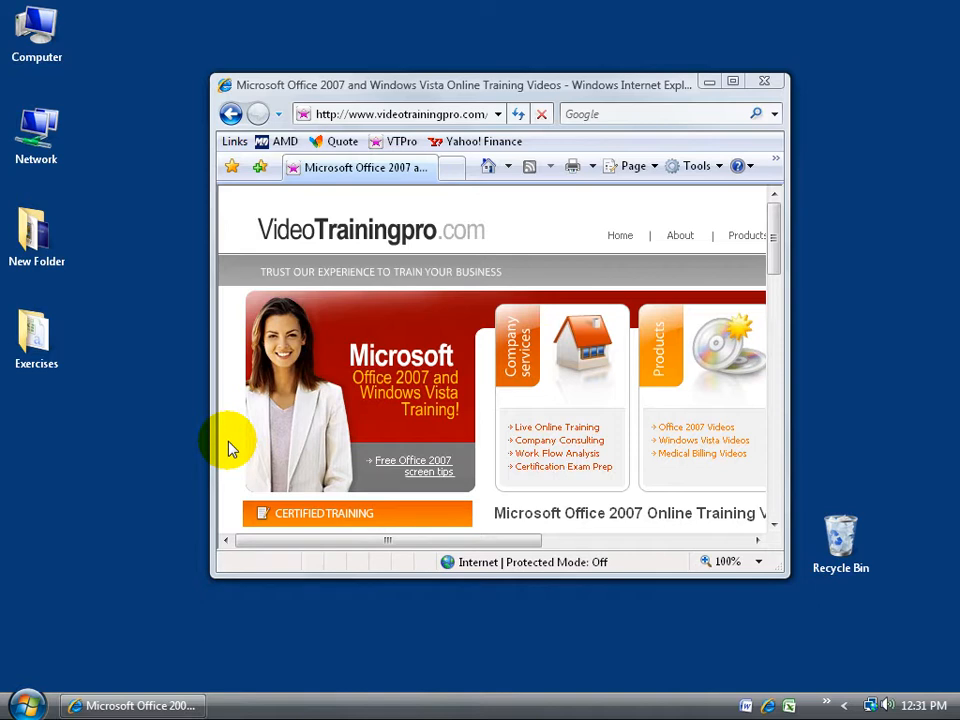
{"action": "mouse_move", "coordinate": [310, 290]}
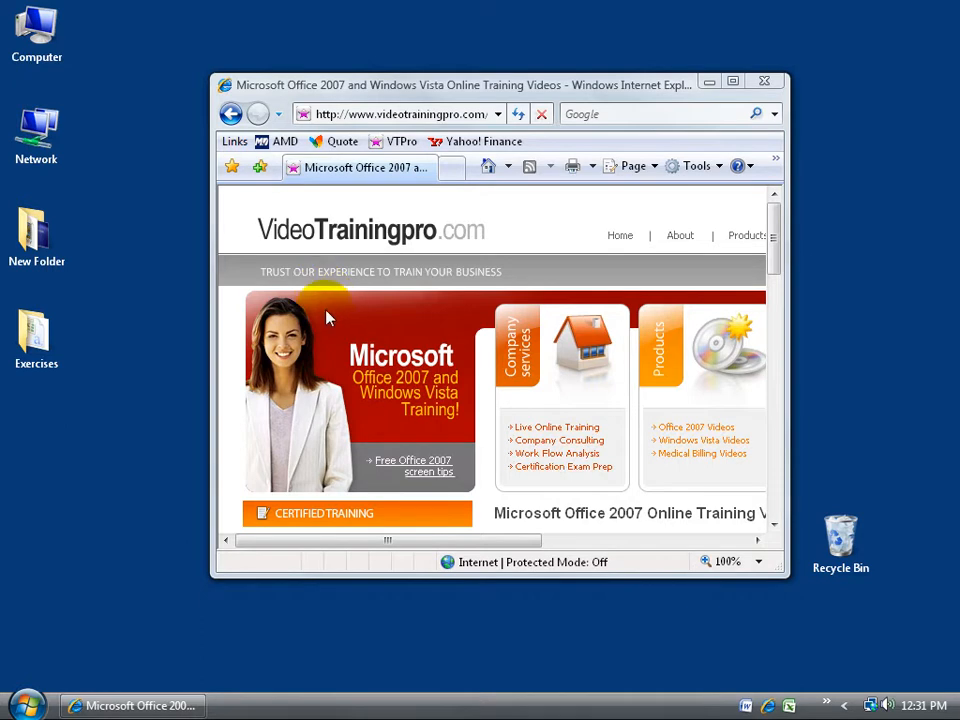
{"action": "mouse_move", "coordinate": [244, 458]}
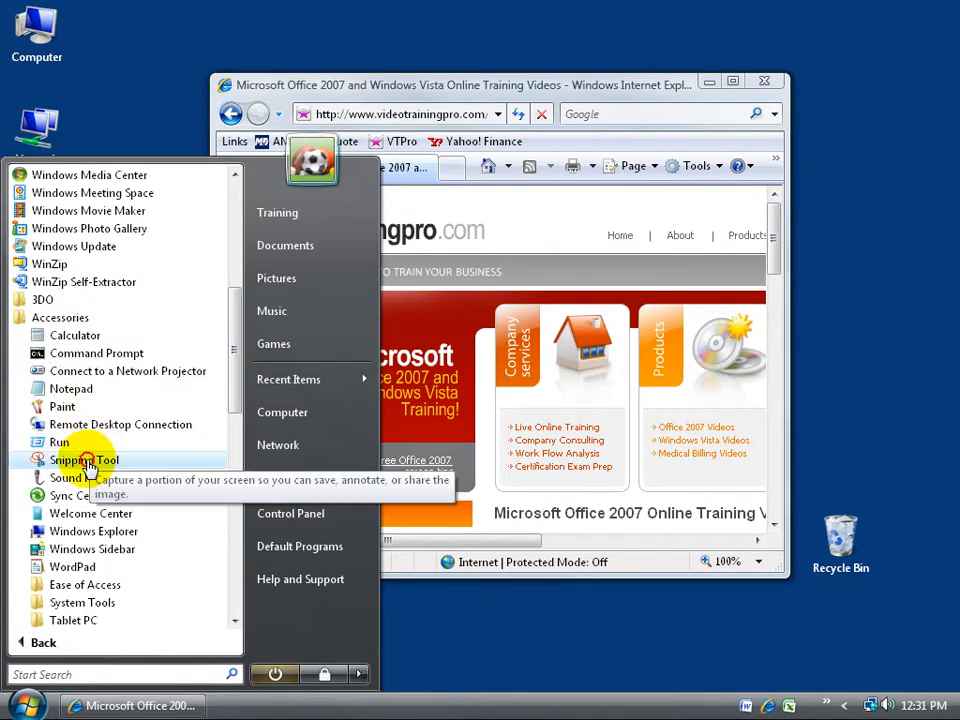
- Capture a rectangular snip around the woman's photo on the web page
{"action": "left_click", "coordinate": [84, 458]}
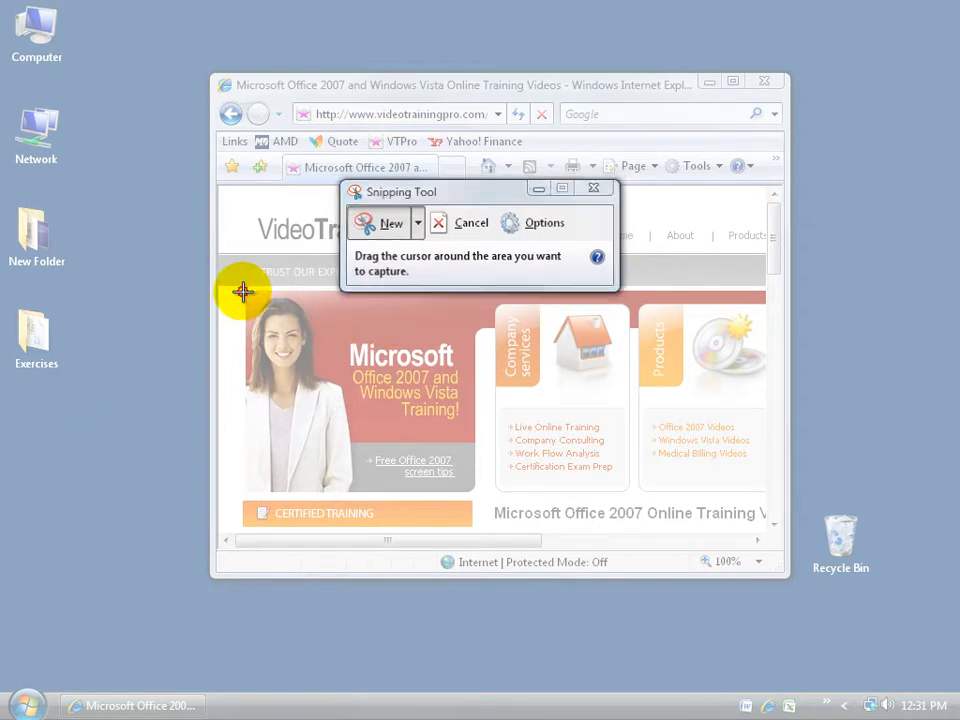
{"action": "left_click_drag", "start_coordinate": [244, 290], "coordinate": [356, 496]}
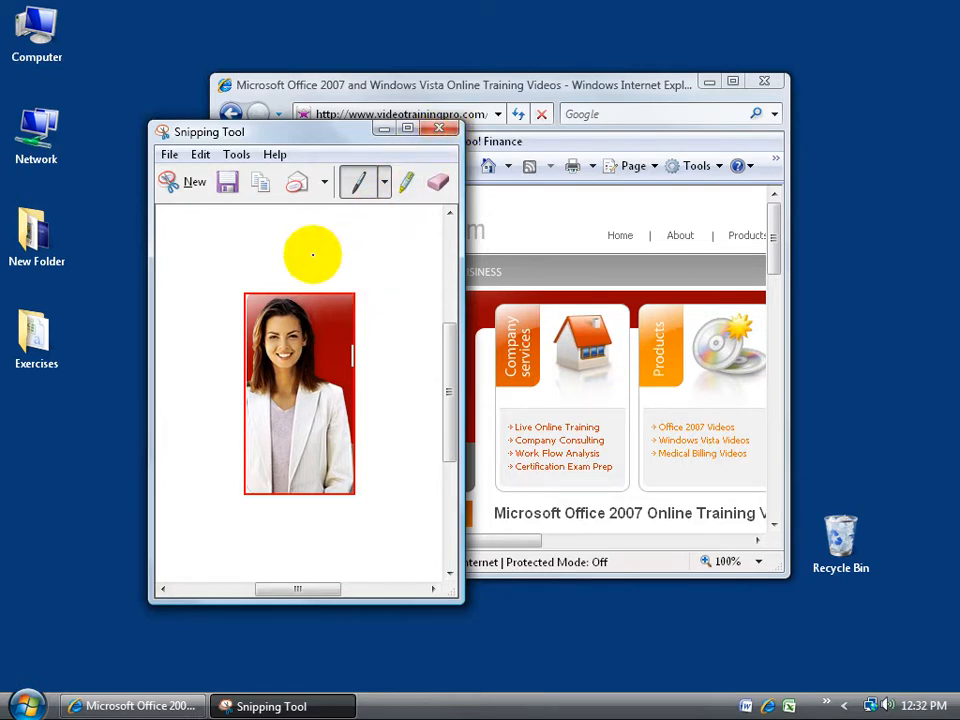
- Save the snip to the Desktop as Girl.JPG
{"action": "left_click", "coordinate": [228, 180]}
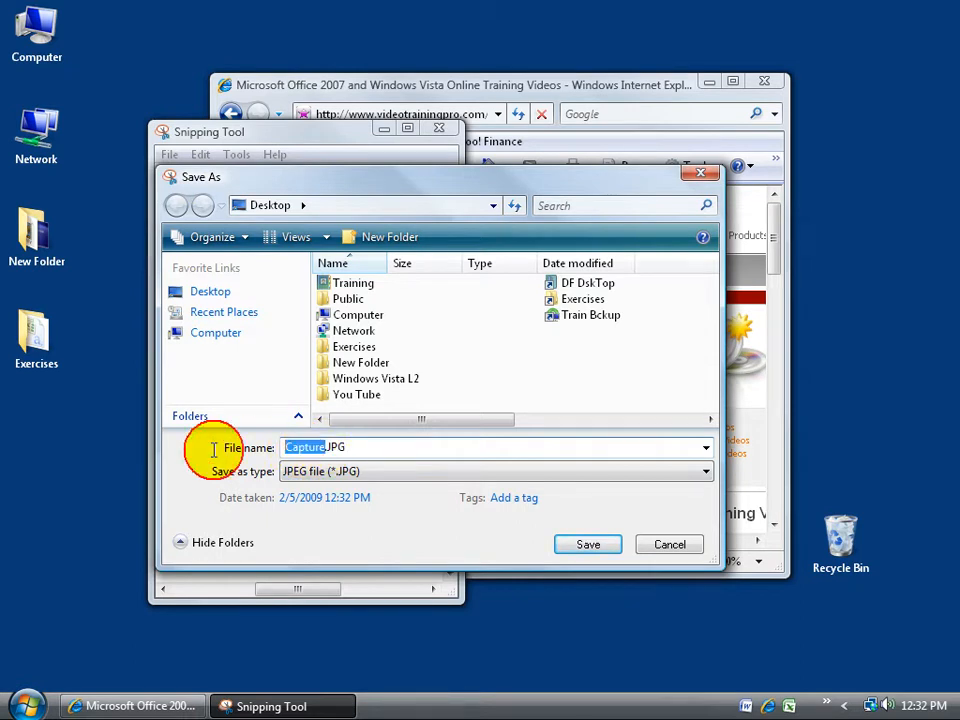
{"action": "type", "text": "Girl.JPG"}
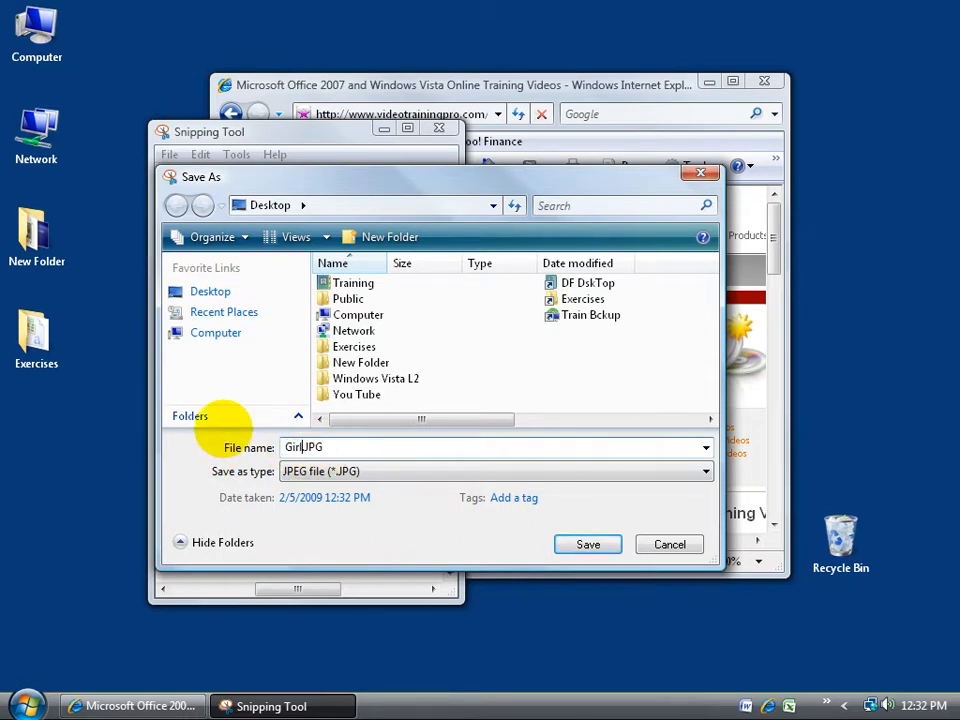
{"action": "left_click", "coordinate": [588, 544]}
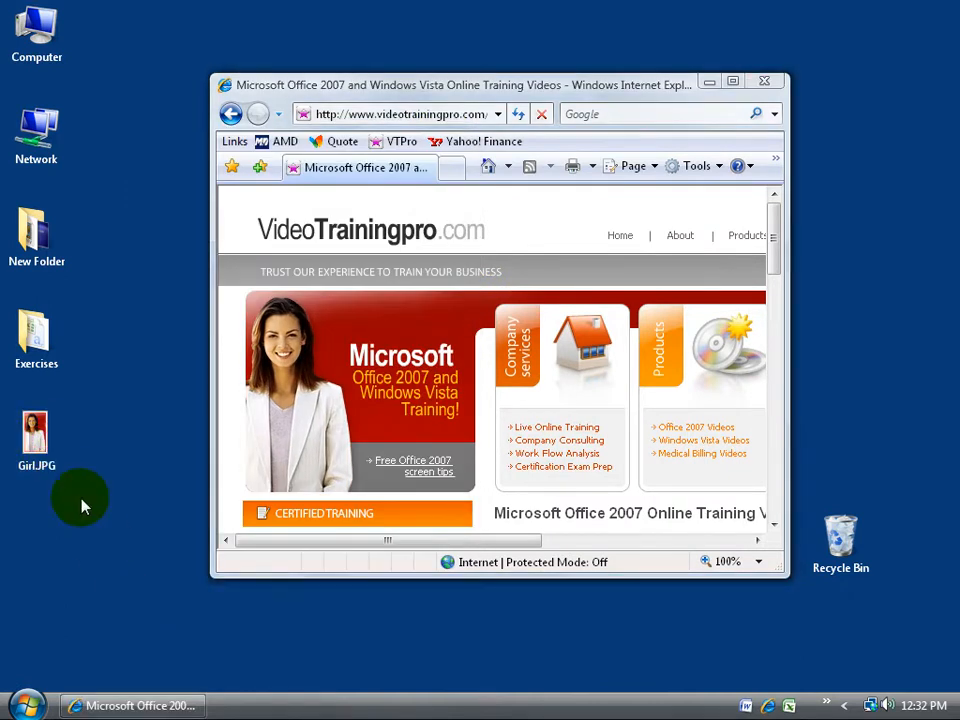
{"action": "double_click", "coordinate": [36, 432]}
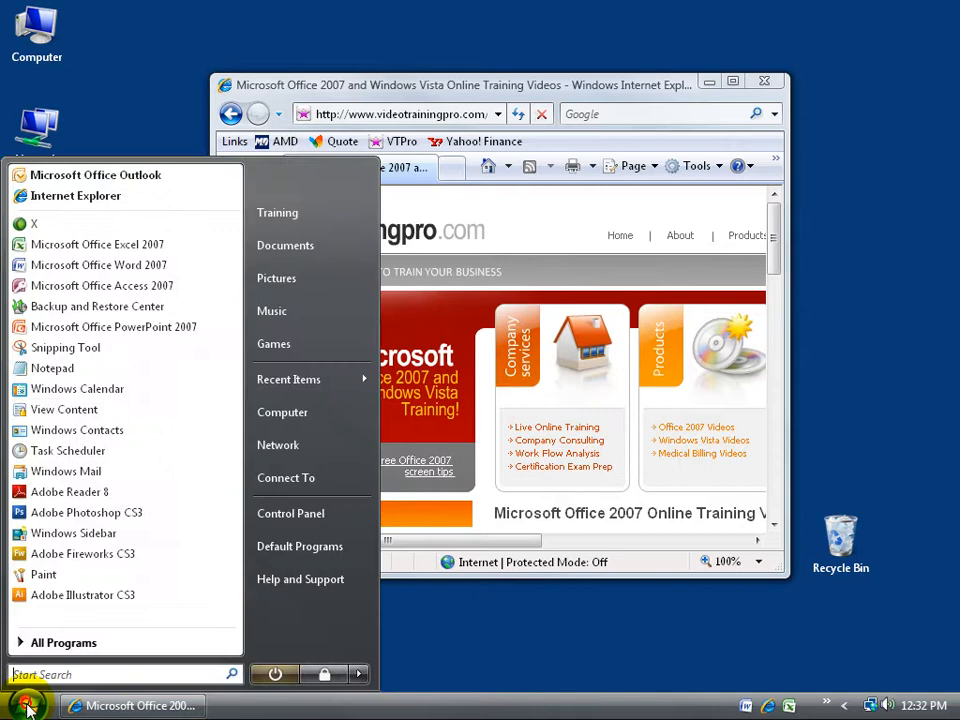
{"action": "mouse_move", "coordinate": [112, 328]}
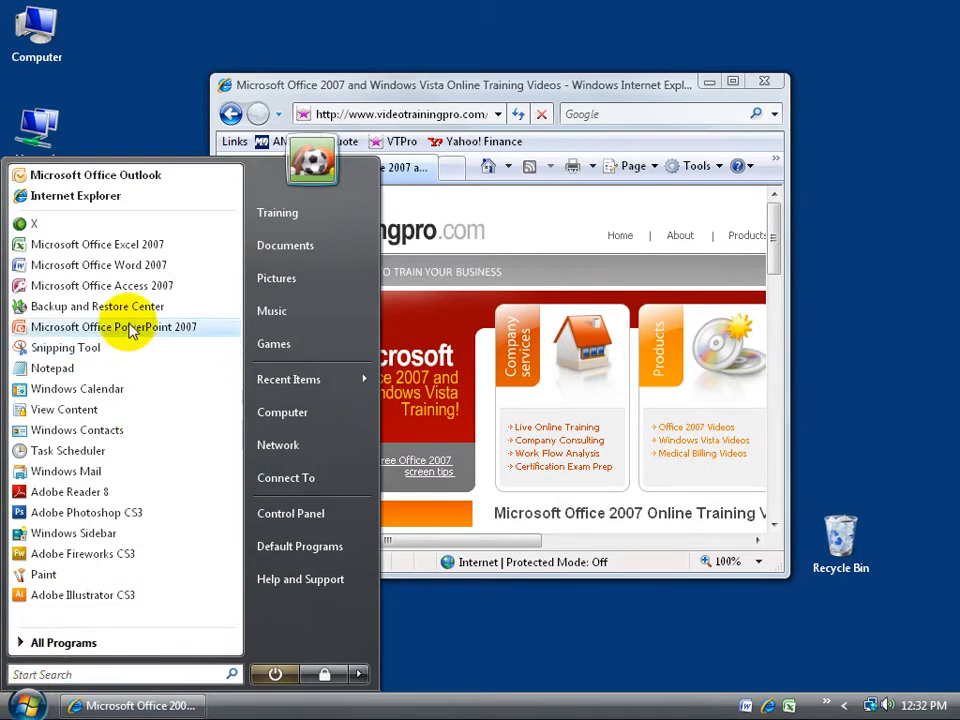
{"action": "mouse_move", "coordinate": [64, 348]}
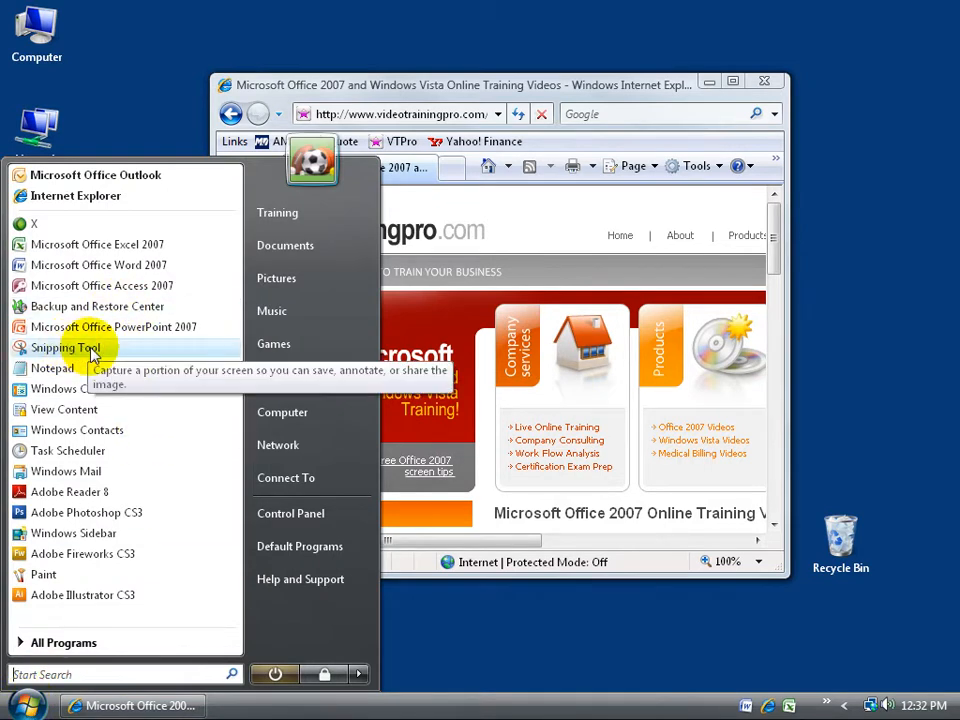
- Cancel the automatic capture and uncheck 'Show selection ink after snips are captured' in Options
{"action": "left_click", "coordinate": [64, 348]}
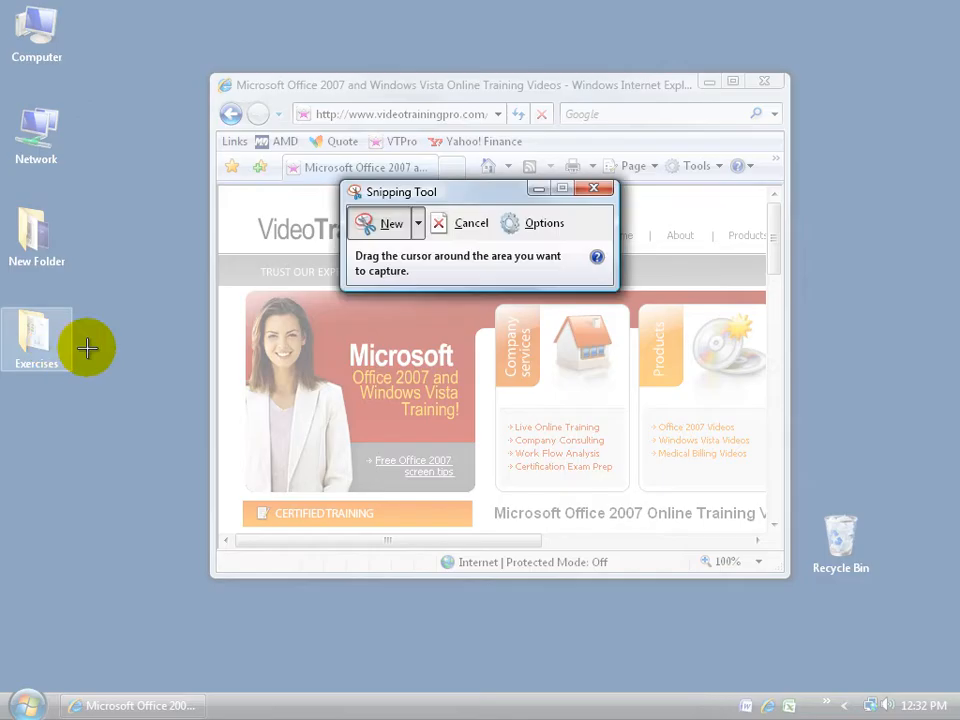
{"action": "left_click", "coordinate": [470, 222]}
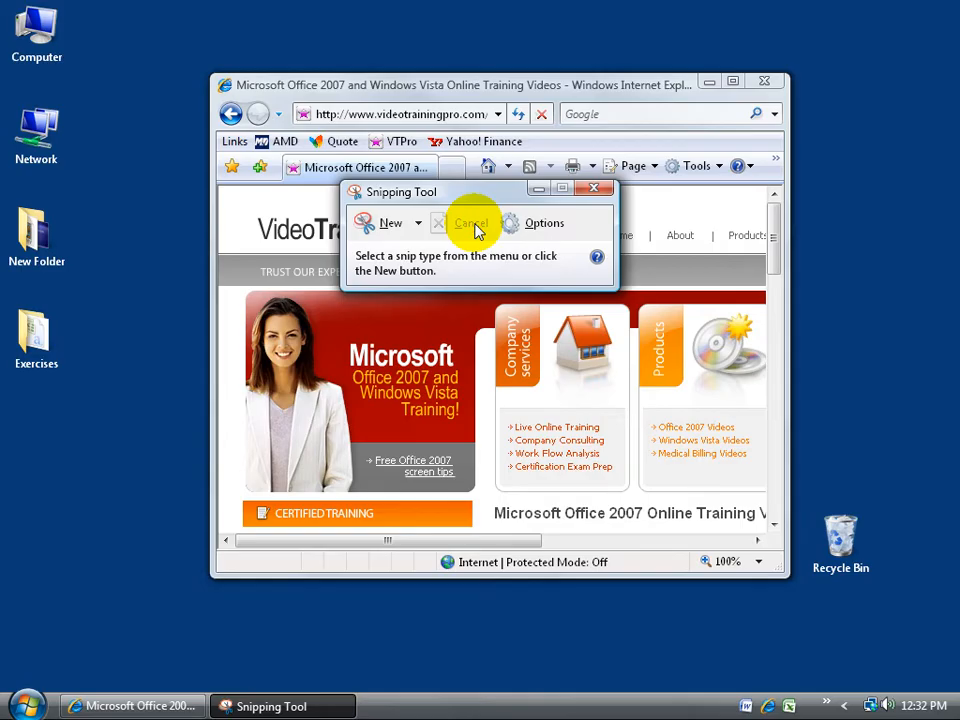
{"action": "left_click", "coordinate": [544, 222]}
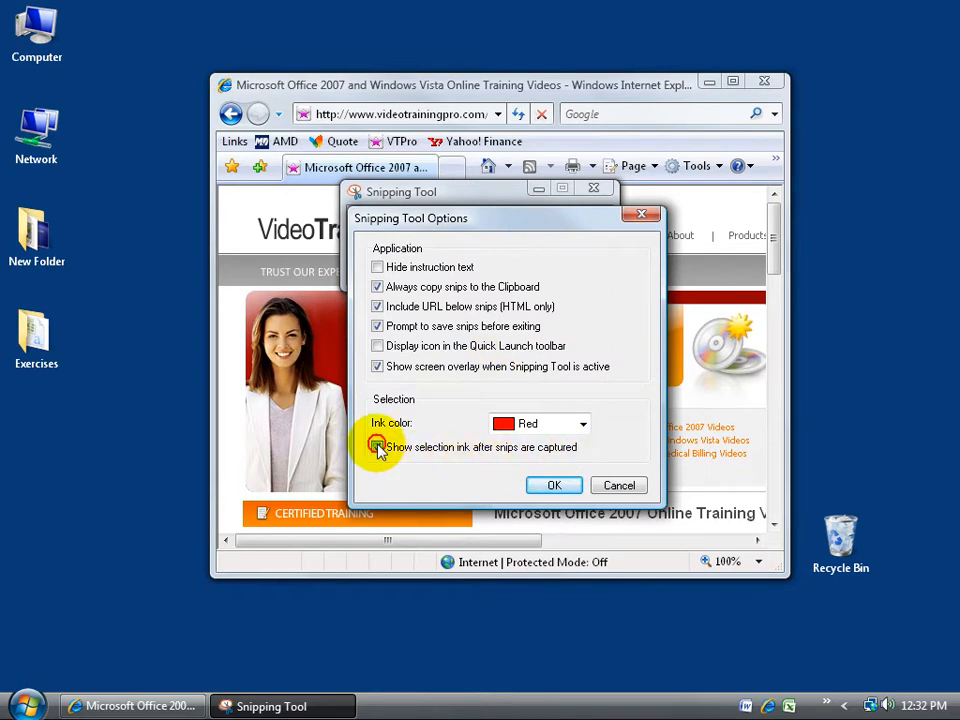
{"action": "left_click", "coordinate": [376, 448]}
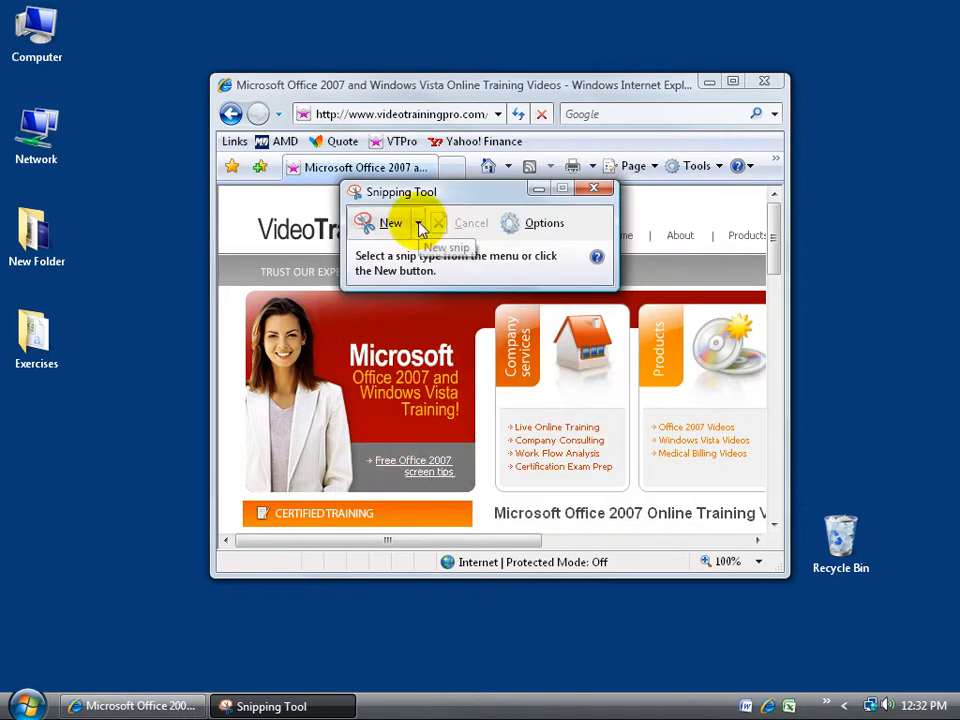
- Take a new borderless Rectangular Snip of the woman and save it to the Desktop as Capture.JPG
{"action": "left_click", "coordinate": [416, 224]}
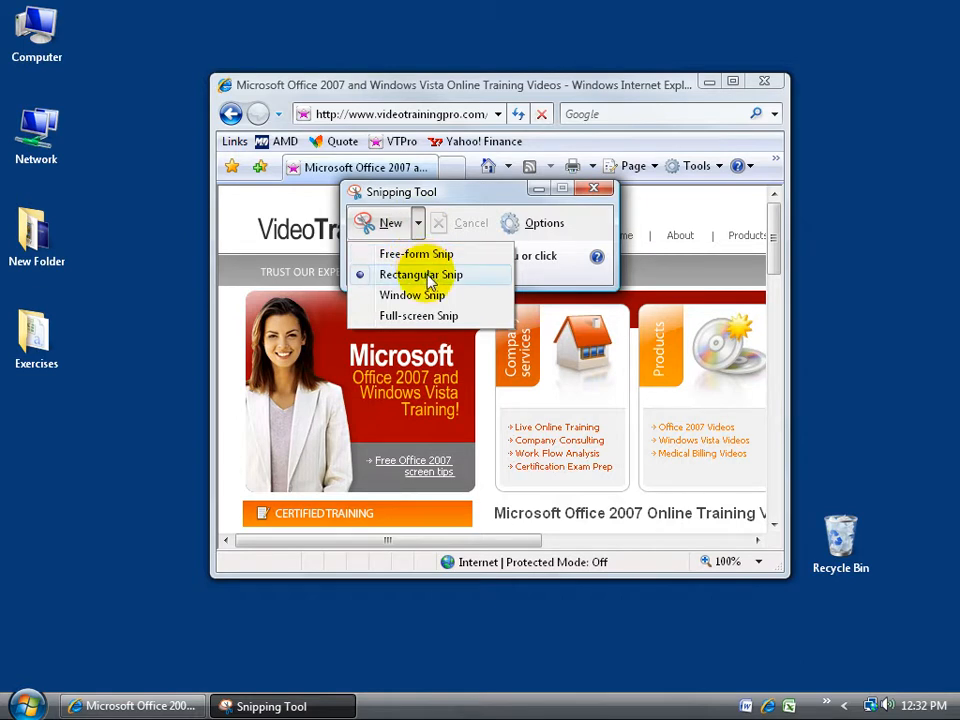
{"action": "mouse_move", "coordinate": [416, 70]}
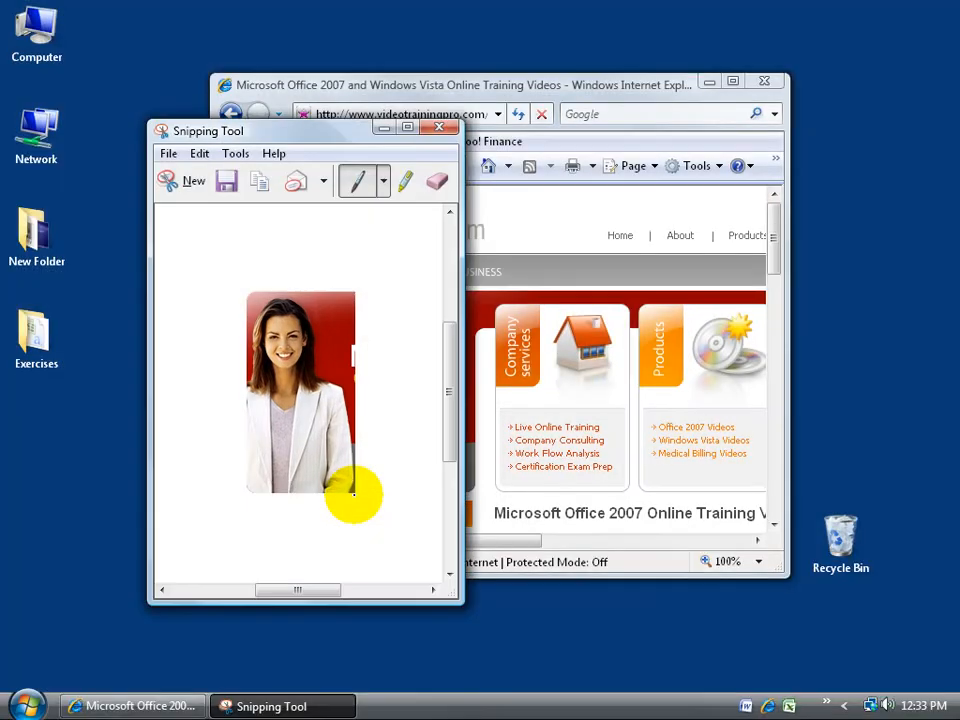
{"action": "left_click", "coordinate": [226, 180]}
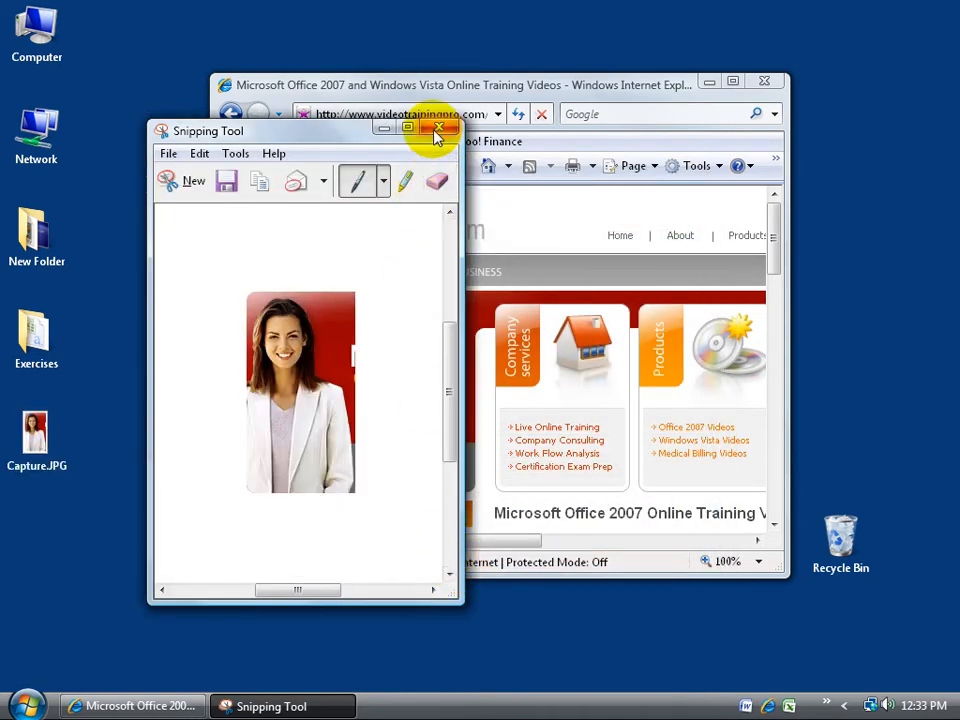
{"action": "left_click", "coordinate": [436, 132]}
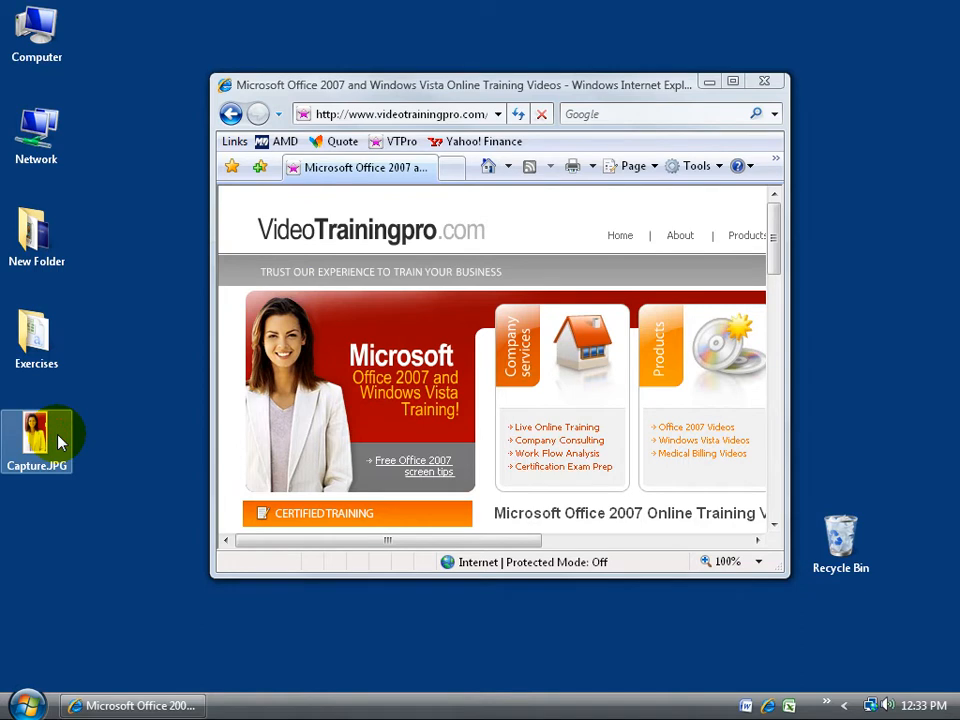
- View Capture.JPG in Windows Photo Gallery to confirm no red border
{"action": "double_click", "coordinate": [36, 440]}
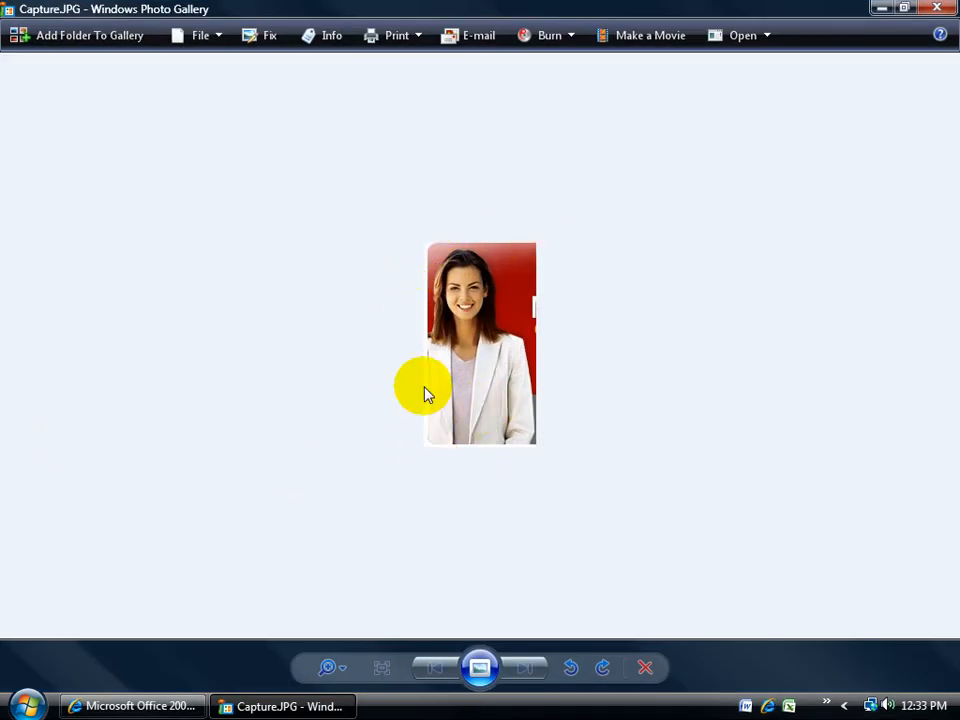
{"action": "mouse_move", "coordinate": [424, 260]}
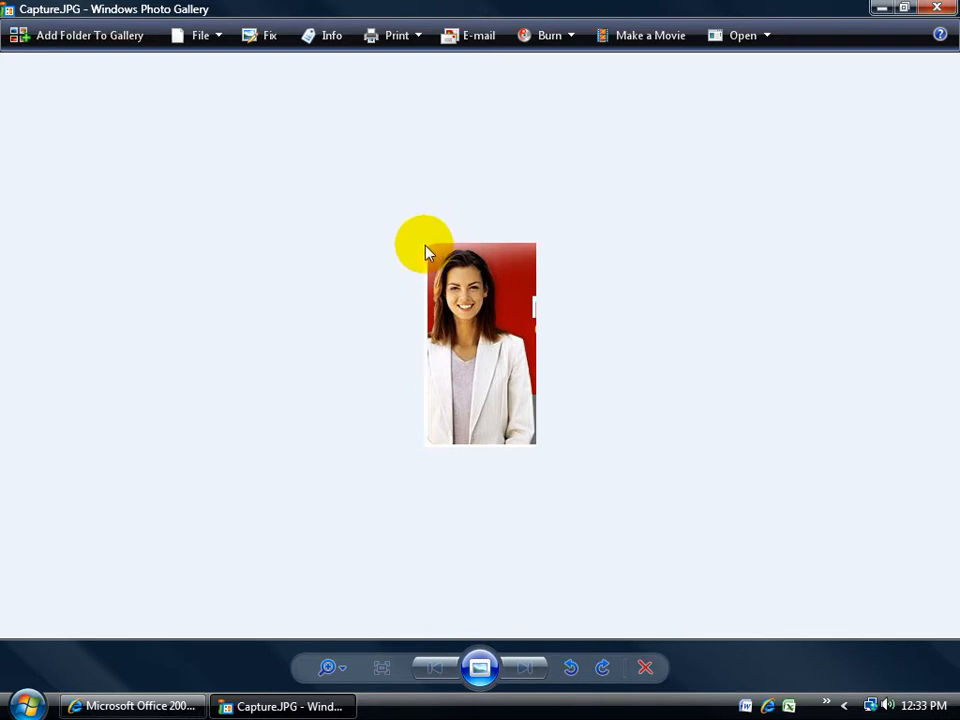
{"action": "mouse_move", "coordinate": [444, 456]}
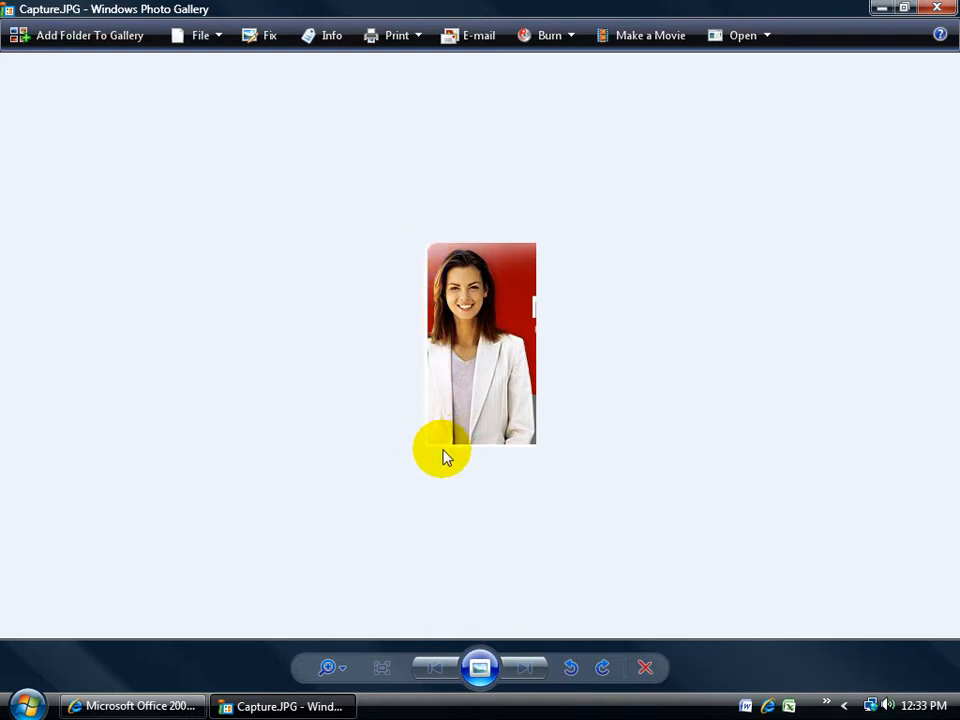